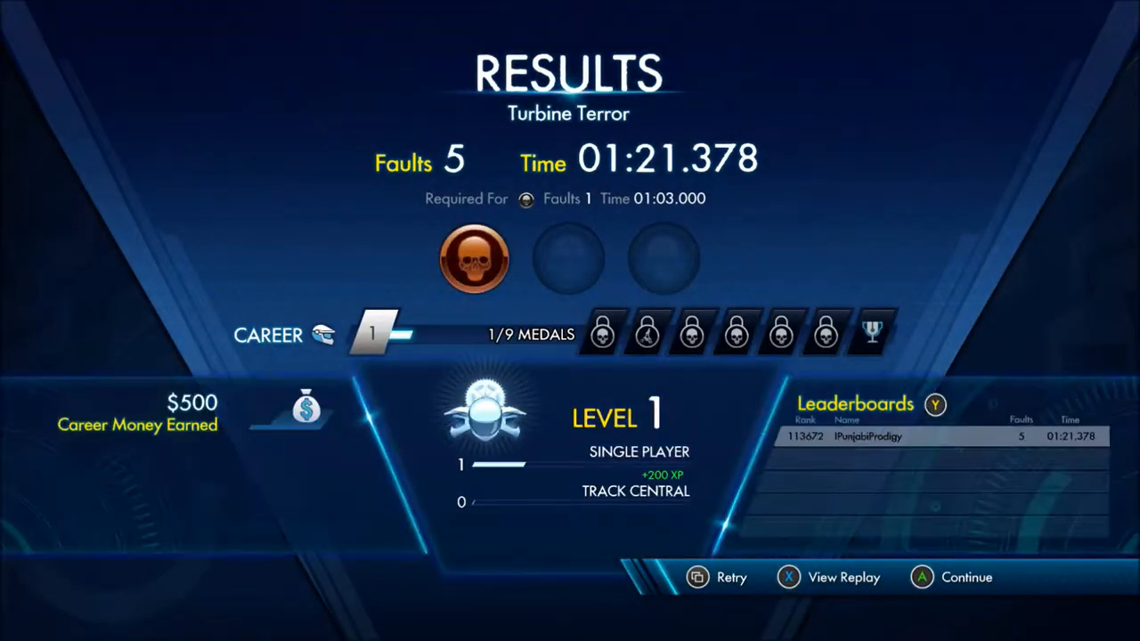
left_click(922, 577)
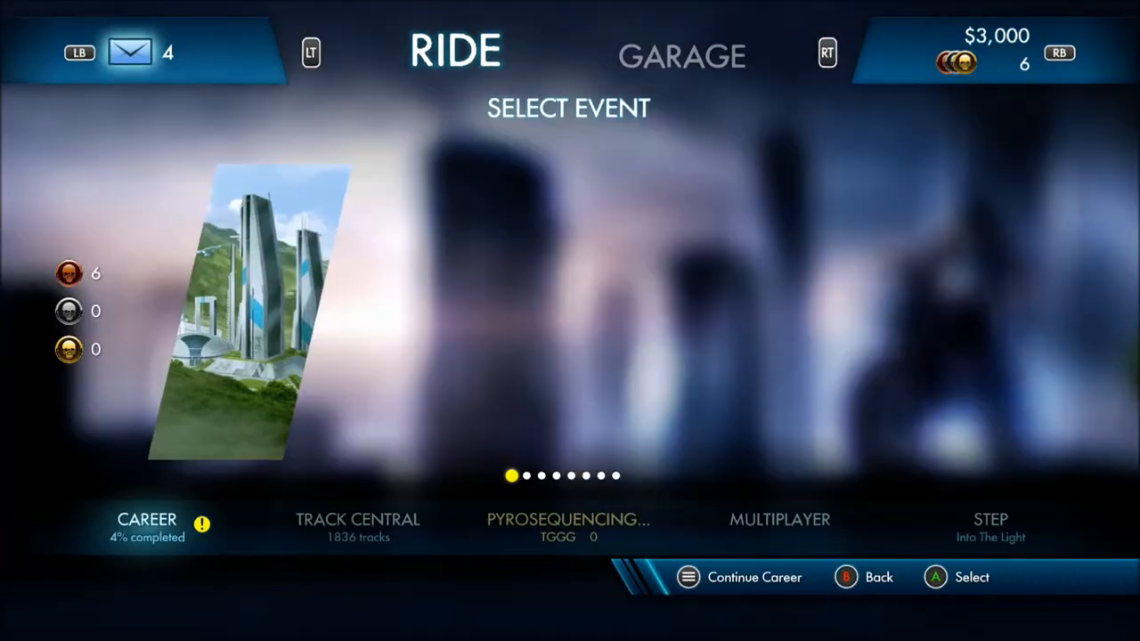
scroll("right", 3)
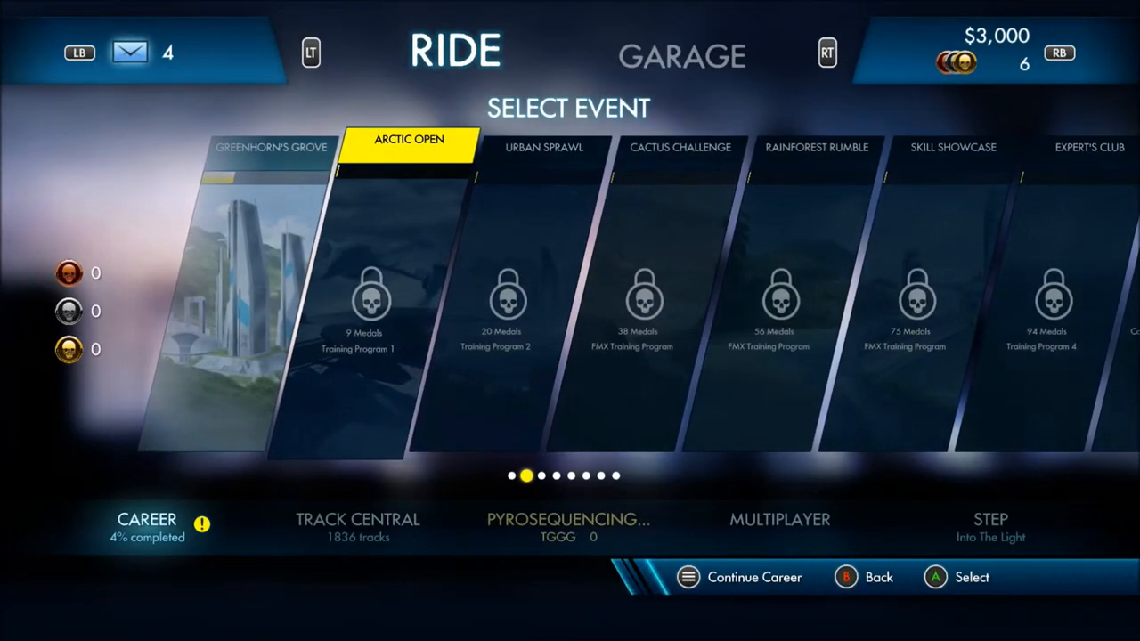